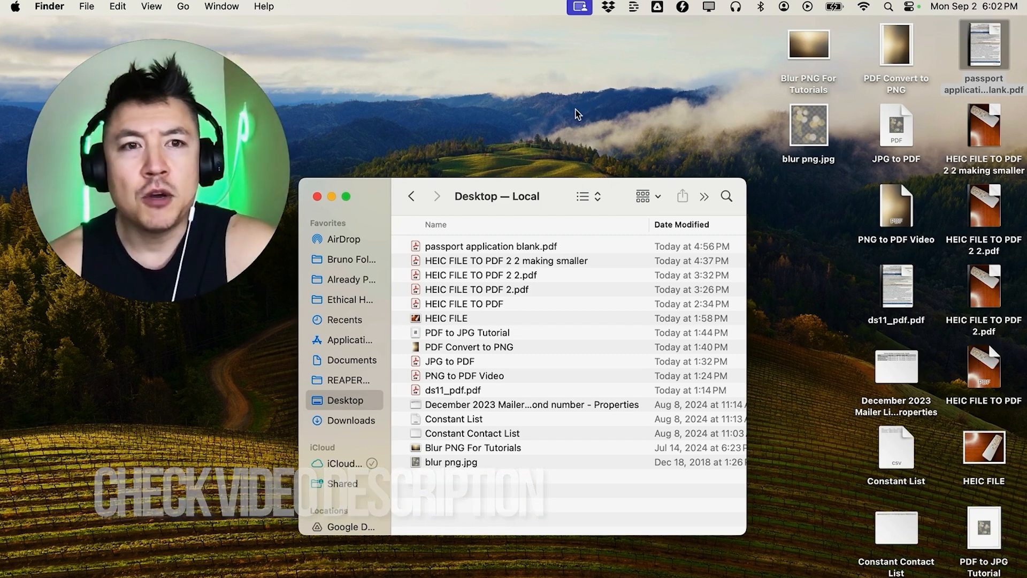
{"action": "mouse_move", "coordinate": [551, 102]}
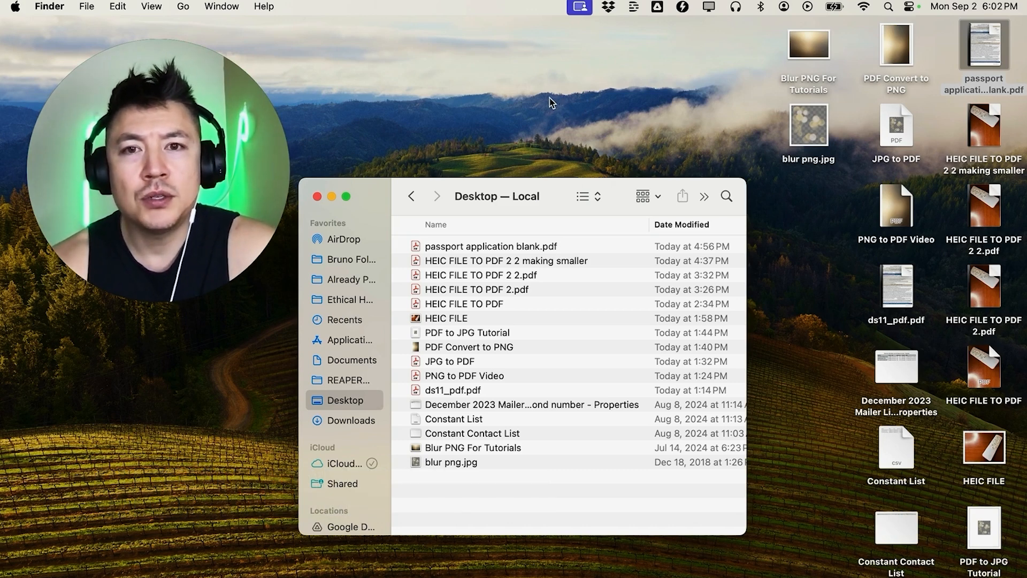
{"action": "mouse_move", "coordinate": [432, 155]}
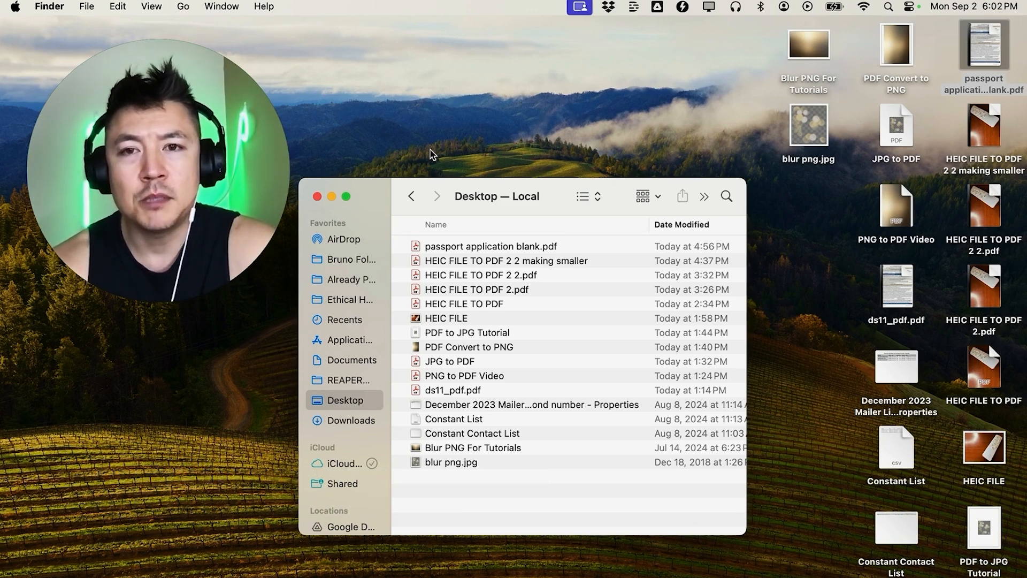
{"action": "mouse_move", "coordinate": [547, 275]}
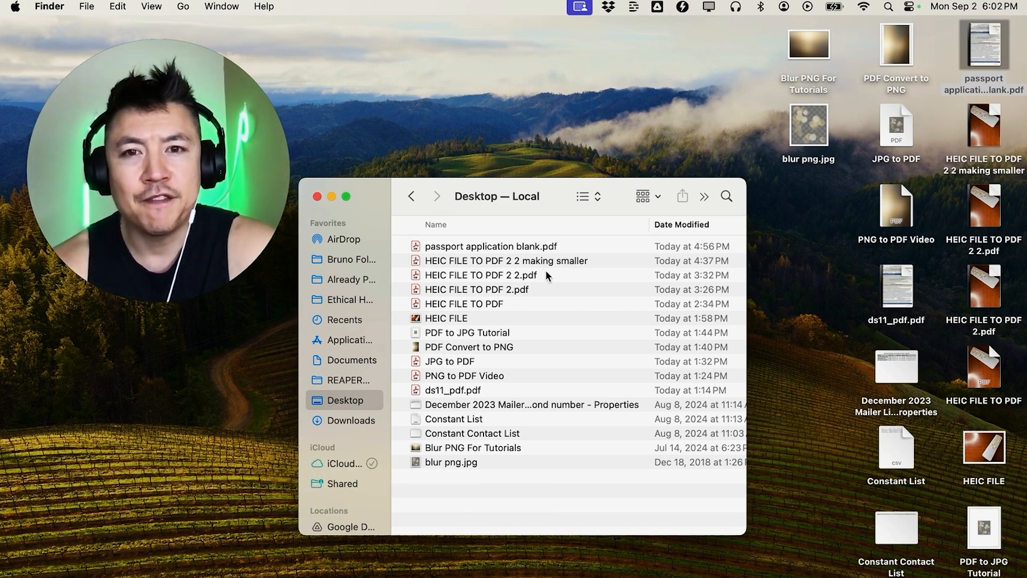
Step: Select passport application blank.pdf on the Desktop
{"action": "left_click", "coordinate": [490, 246]}
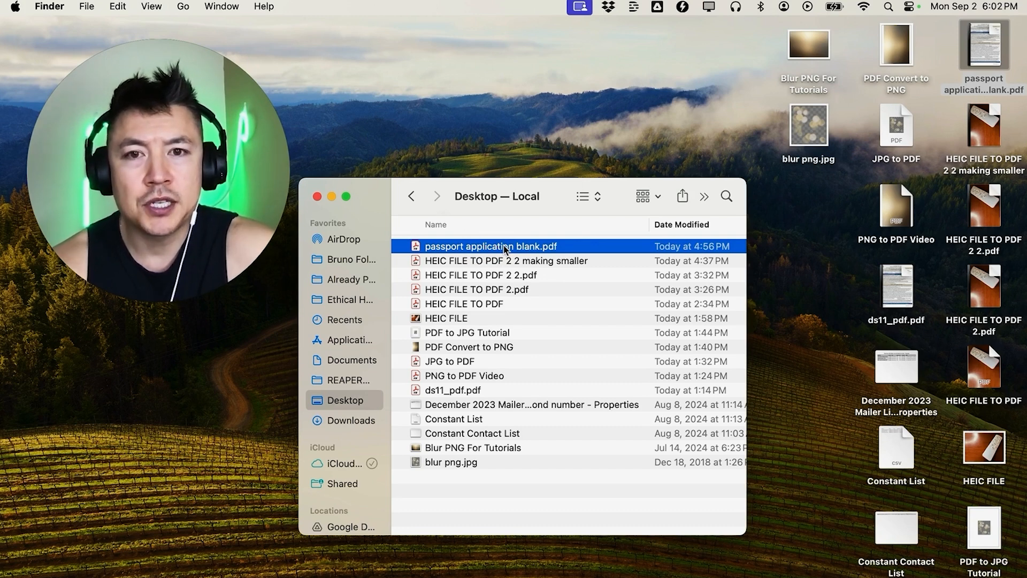
Step: Show the file's context menu with its Open With app options
{"action": "right_click", "coordinate": [491, 245]}
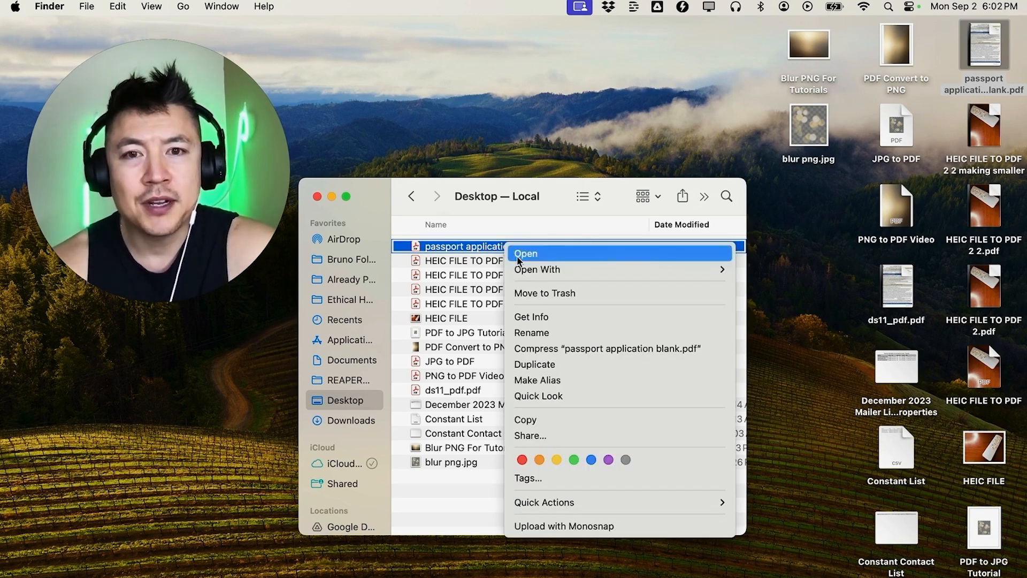
{"action": "mouse_move", "coordinate": [538, 269]}
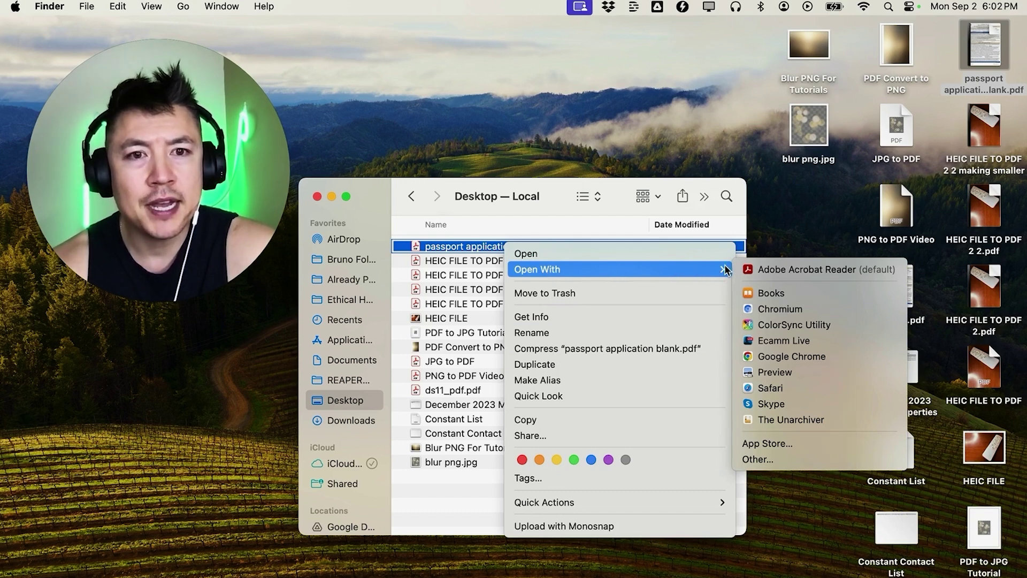
{"action": "mouse_move", "coordinate": [778, 275]}
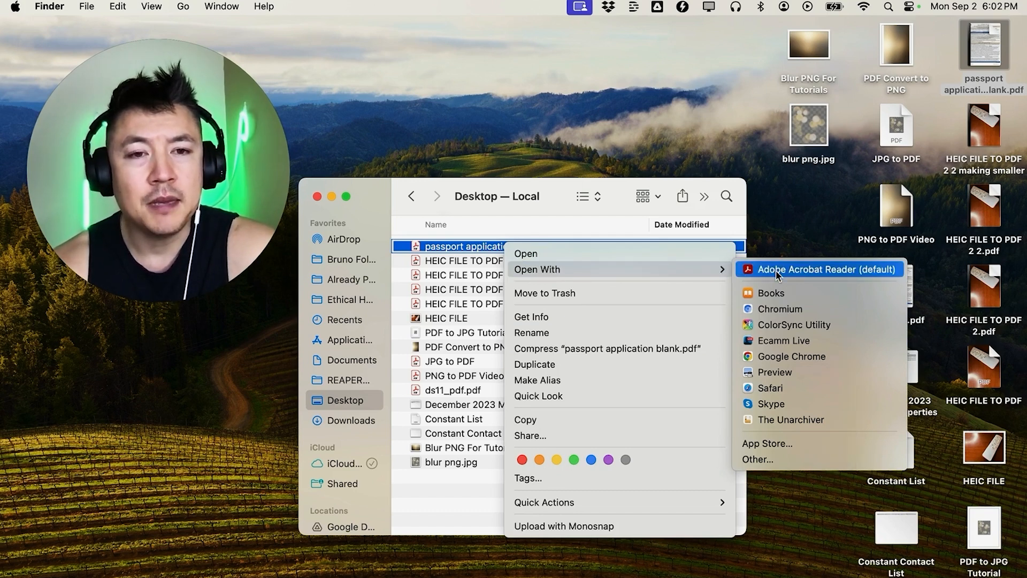
{"action": "mouse_move", "coordinate": [775, 372]}
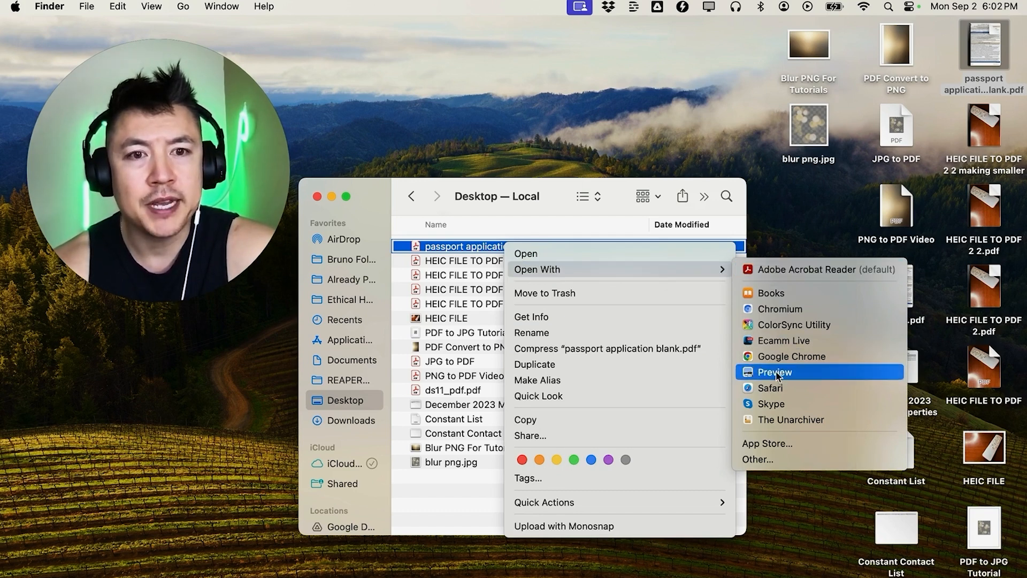
Step: Open the passport PDF in Preview and scroll through to its final page
{"action": "left_click", "coordinate": [774, 372]}
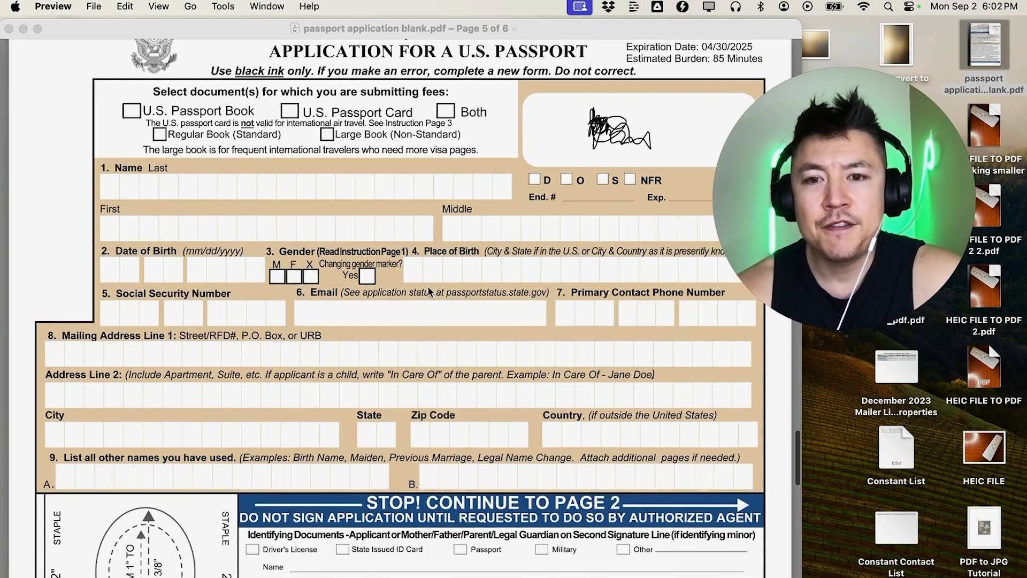
{"action": "scroll", "scroll_direction": "down", "scroll_amount": 3}
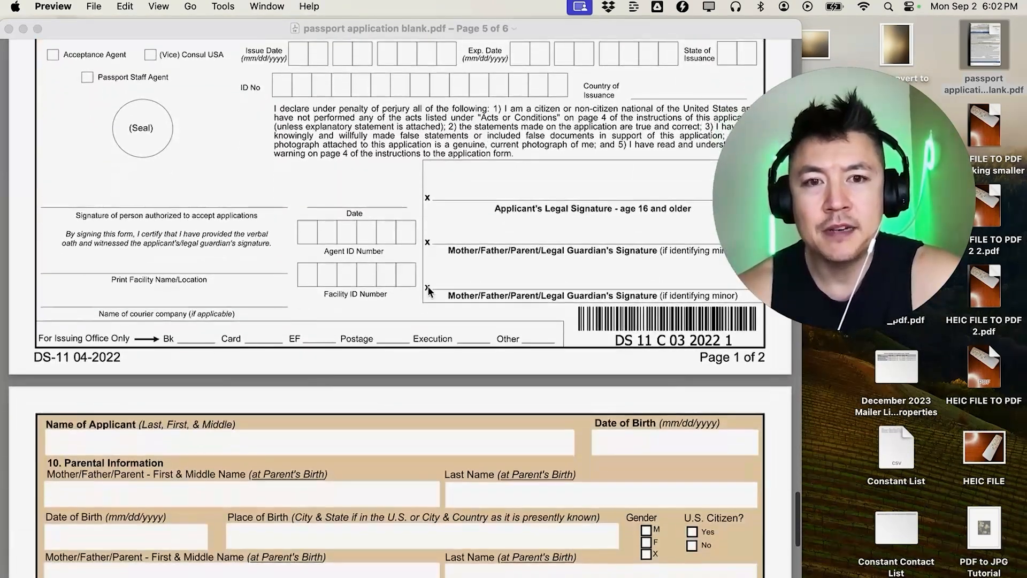
{"action": "scroll", "scroll_direction": "down", "scroll_amount": 3}
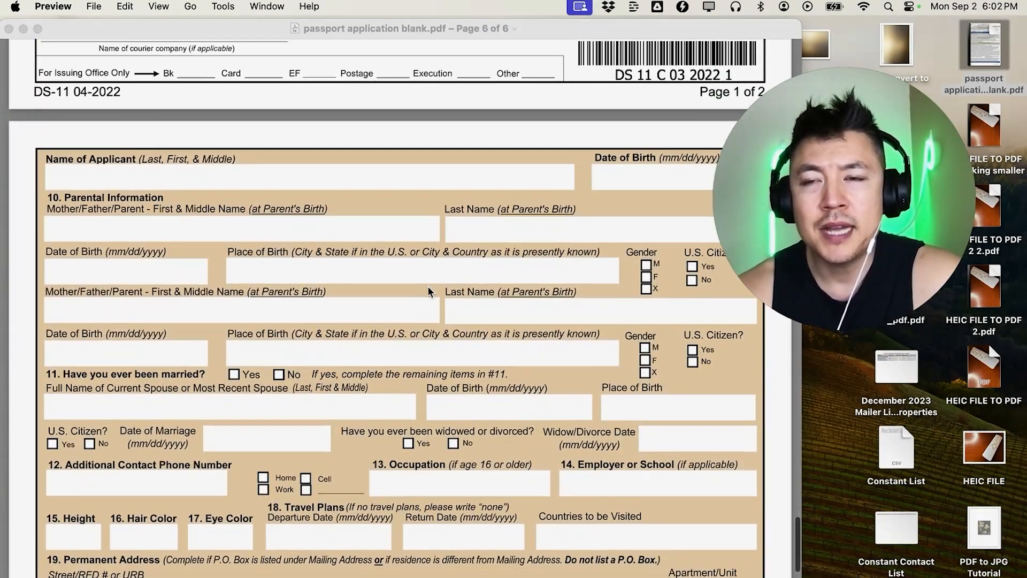
{"action": "scroll", "scroll_direction": "down", "scroll_amount": 3}
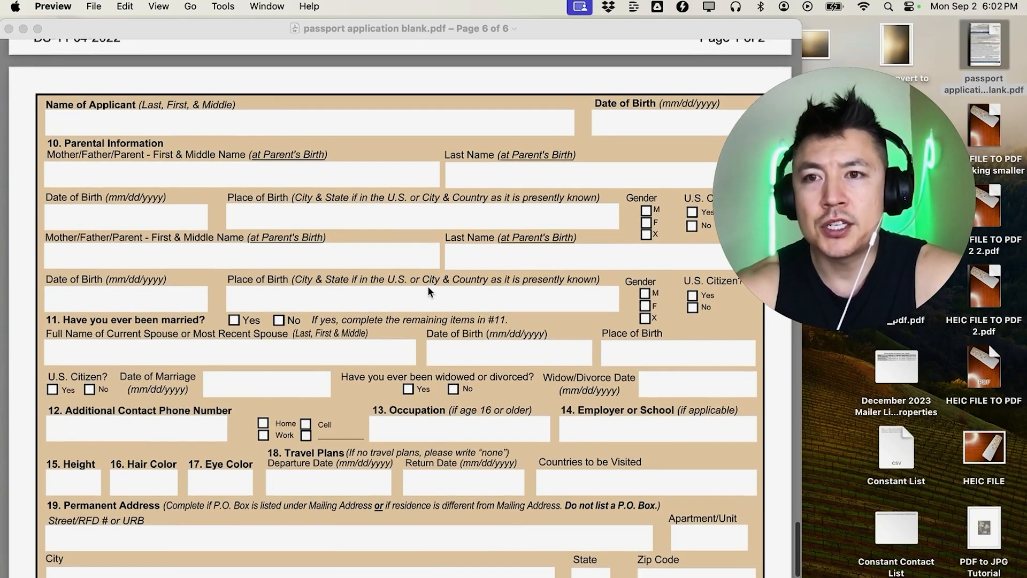
{"action": "scroll", "scroll_direction": "up", "scroll_amount": 3}
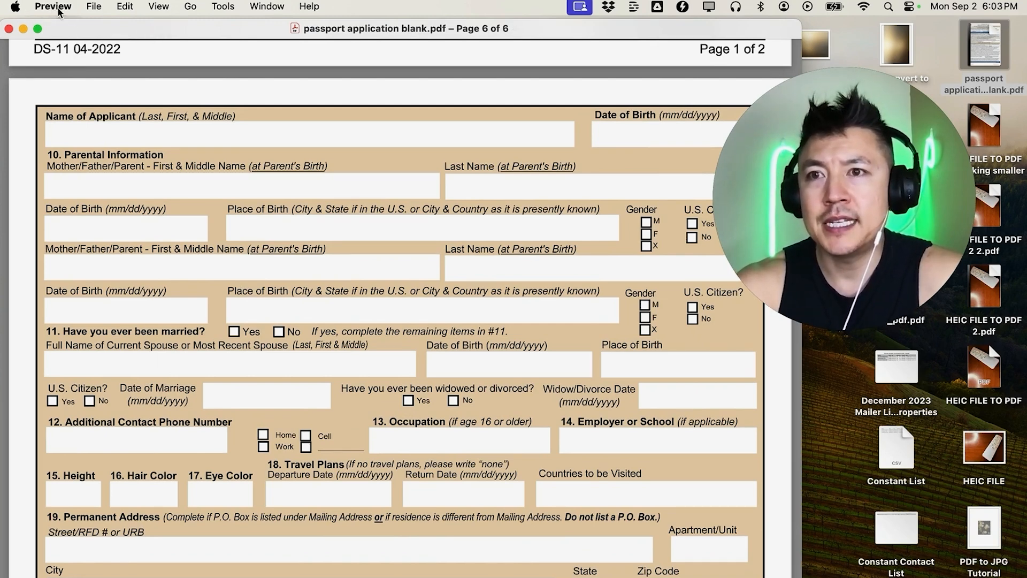
{"action": "mouse_move", "coordinate": [113, 13]}
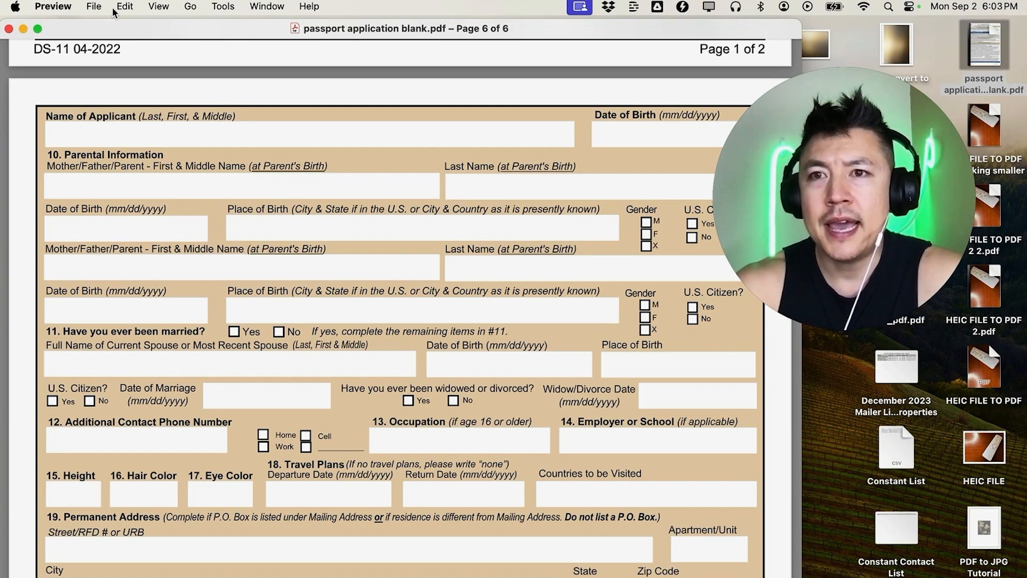
Step: Turn on the Markup Toolbar from the View menu
{"action": "left_click", "coordinate": [158, 6]}
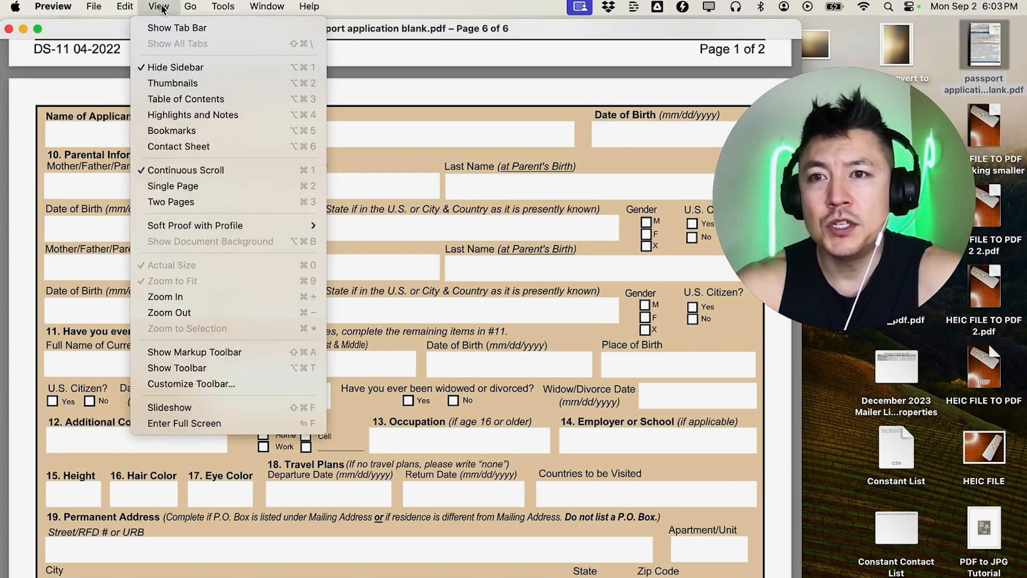
{"action": "mouse_move", "coordinate": [169, 313]}
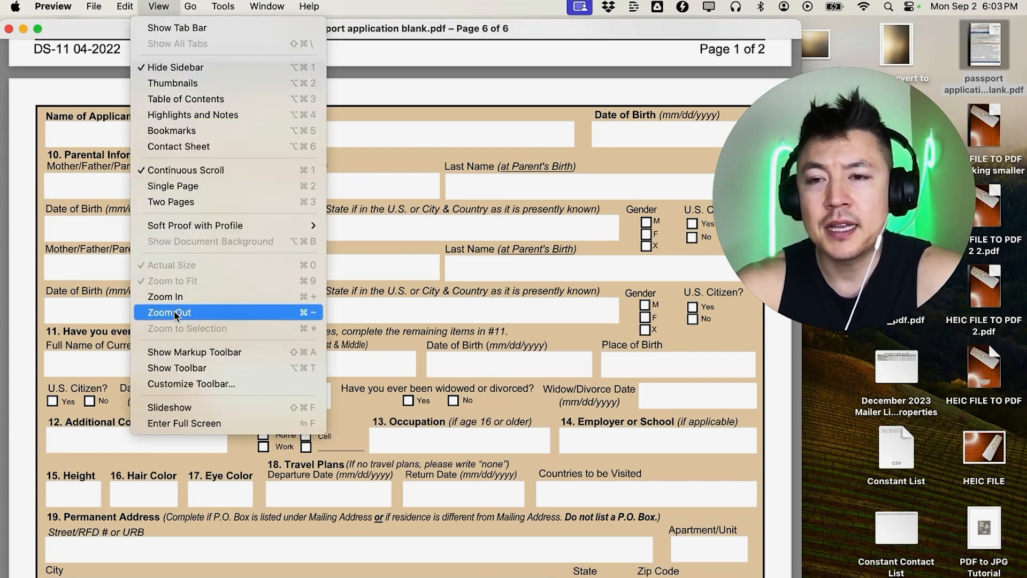
{"action": "mouse_move", "coordinate": [194, 352]}
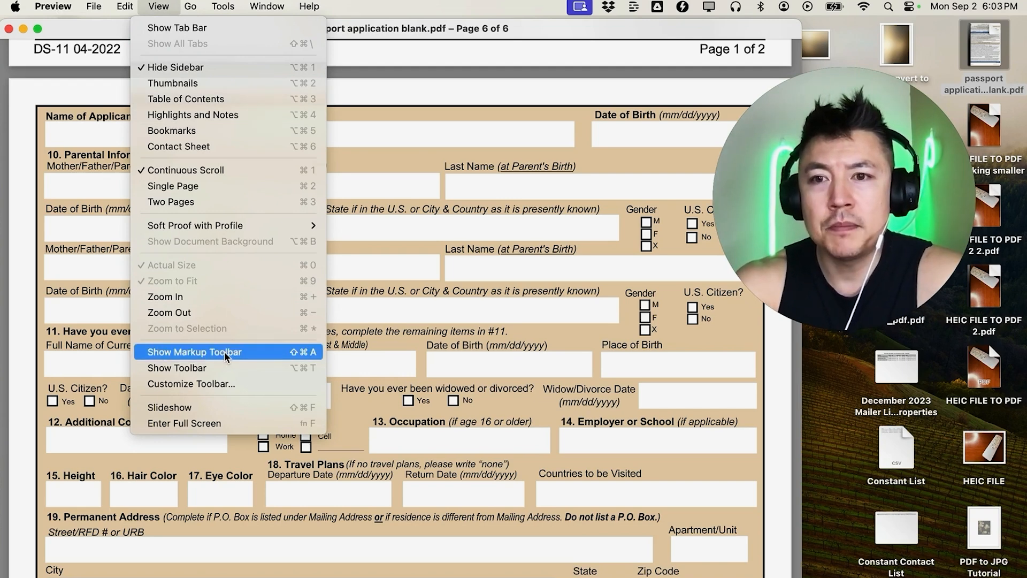
{"action": "left_click", "coordinate": [194, 352]}
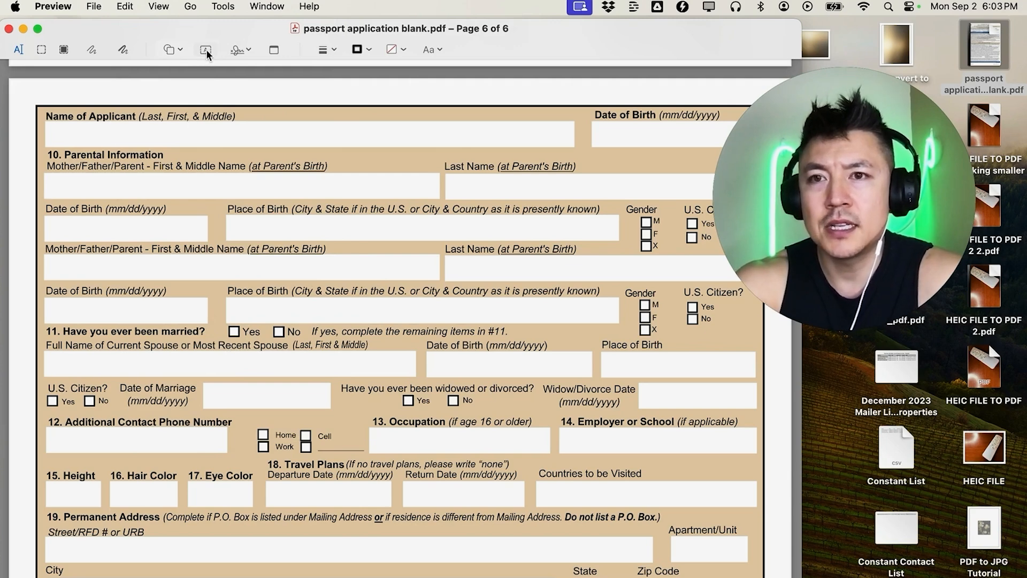
Step: Add a text box and move it into the Name of Applicant field
{"action": "left_click", "coordinate": [205, 49]}
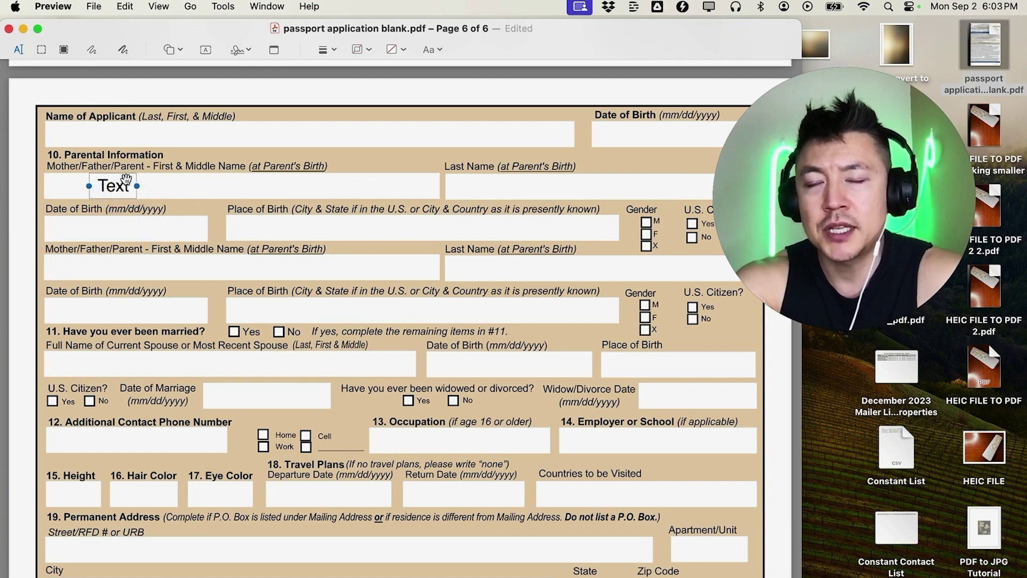
{"action": "left_click_drag", "start_coordinate": [113, 185], "coordinate": [75, 137]}
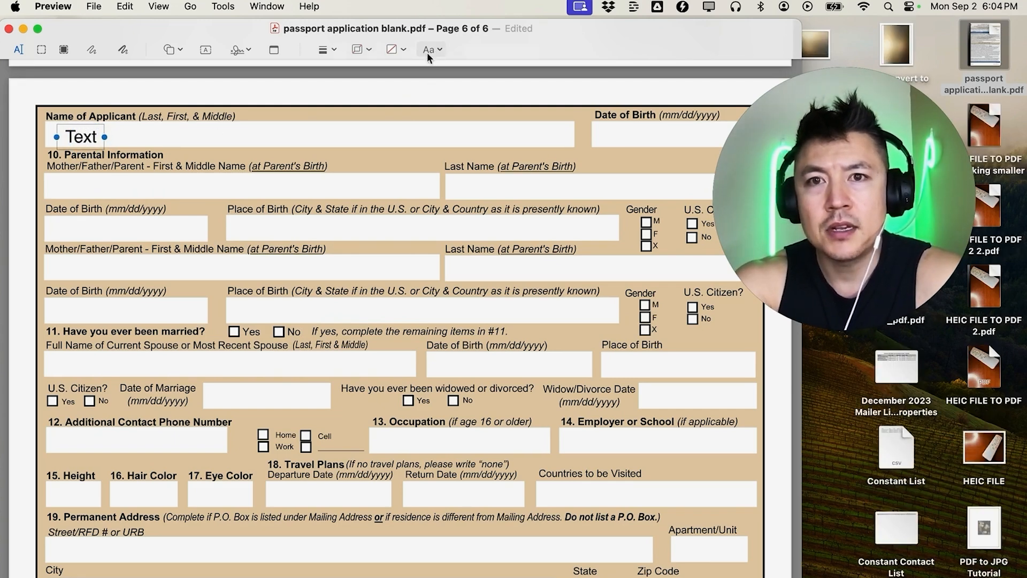
Step: Set the applicant text box's font colour to red in the text style popover
{"action": "left_click", "coordinate": [428, 50]}
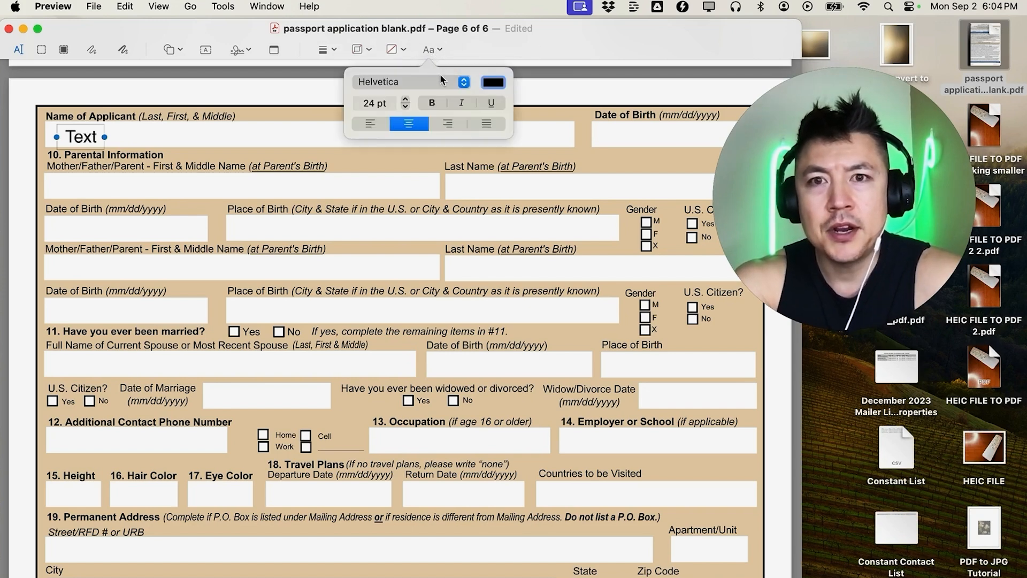
{"action": "left_click", "coordinate": [493, 81]}
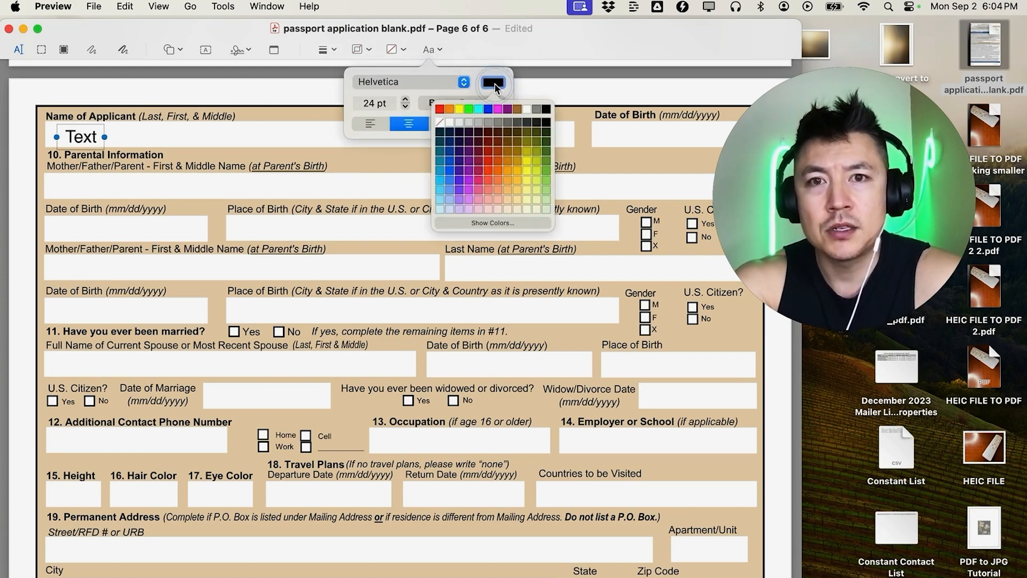
{"action": "left_click", "coordinate": [444, 110]}
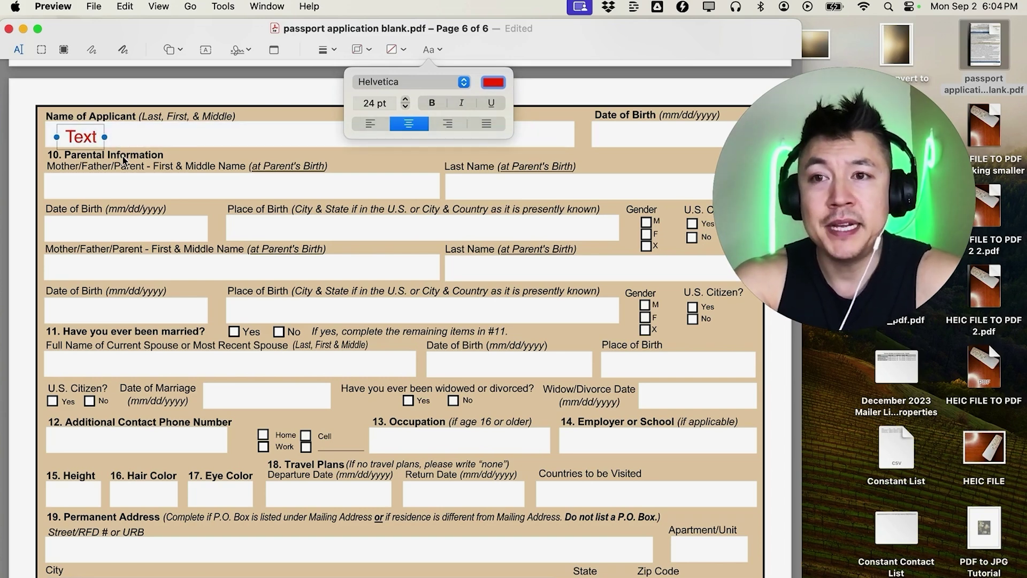
{"action": "left_click", "coordinate": [493, 81]}
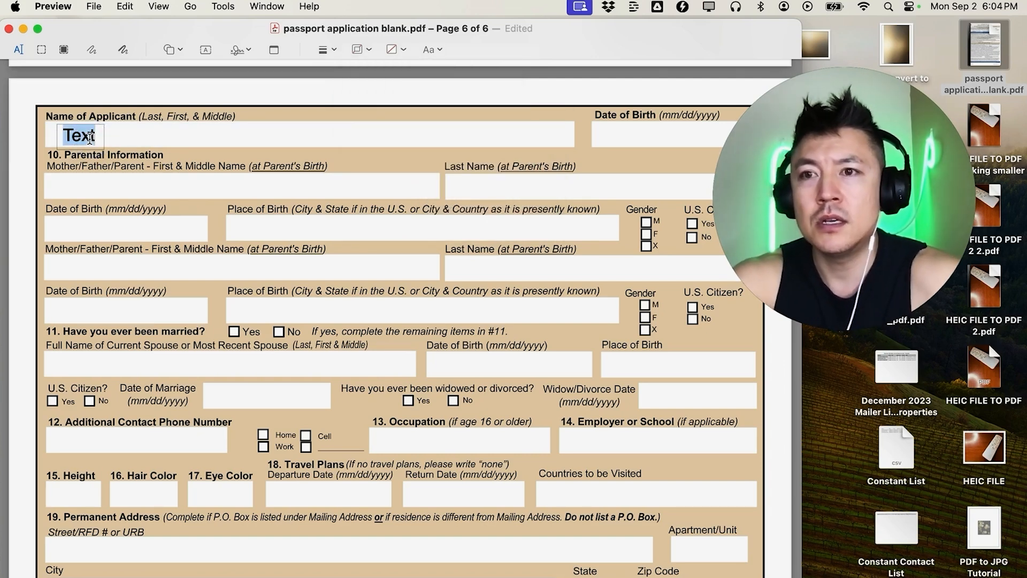
Step: Type 'MAKE MONEY ANTHONY' into the applicant text box and finish editing
{"action": "type", "text": "MAKE MONEY"}
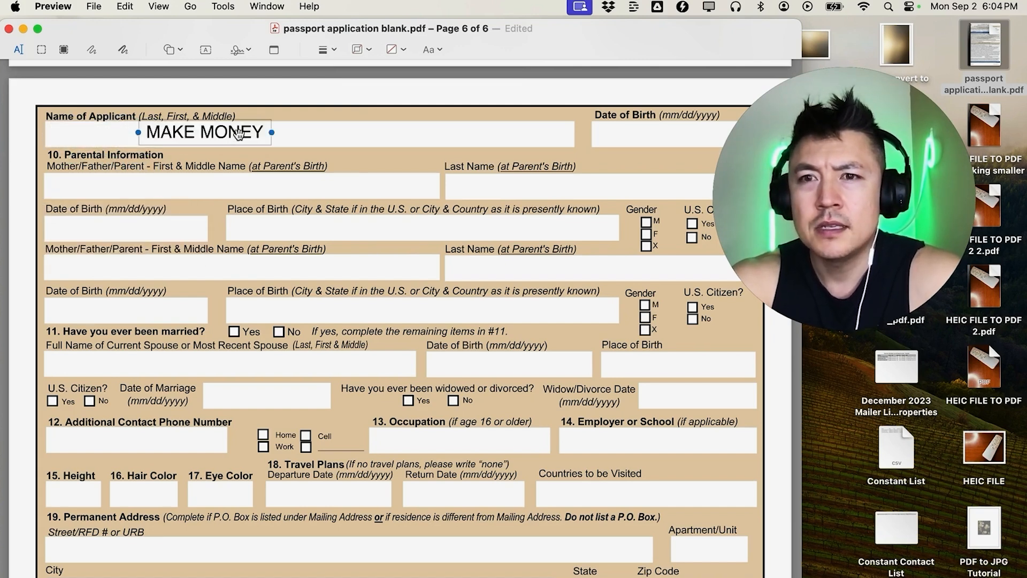
{"action": "type", "text": "ANTHONY"}
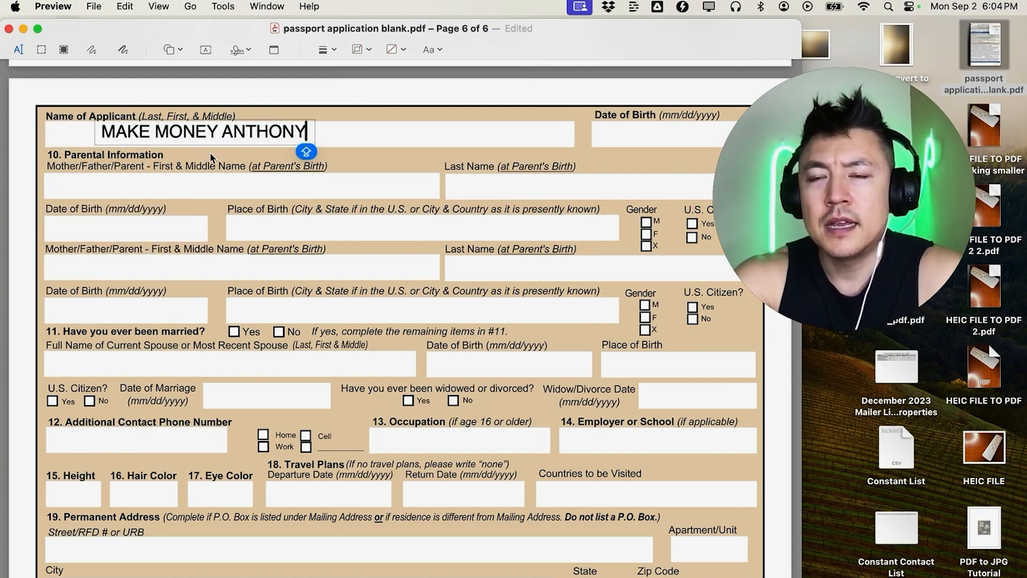
{"action": "left_click", "coordinate": [183, 137]}
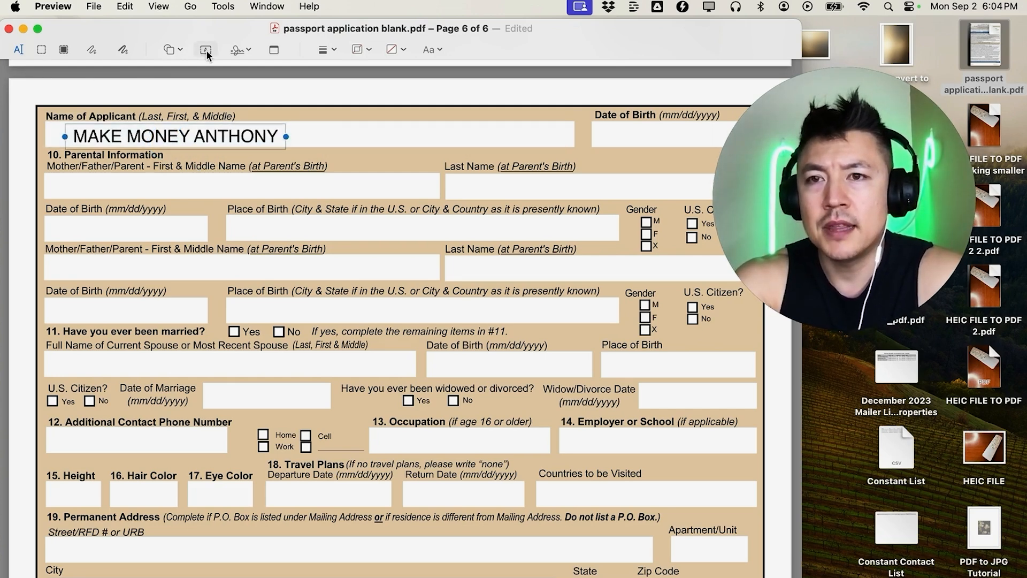
Step: Add a text box in the parent first and middle name field reading 'MOTHER'
{"action": "left_click", "coordinate": [206, 50]}
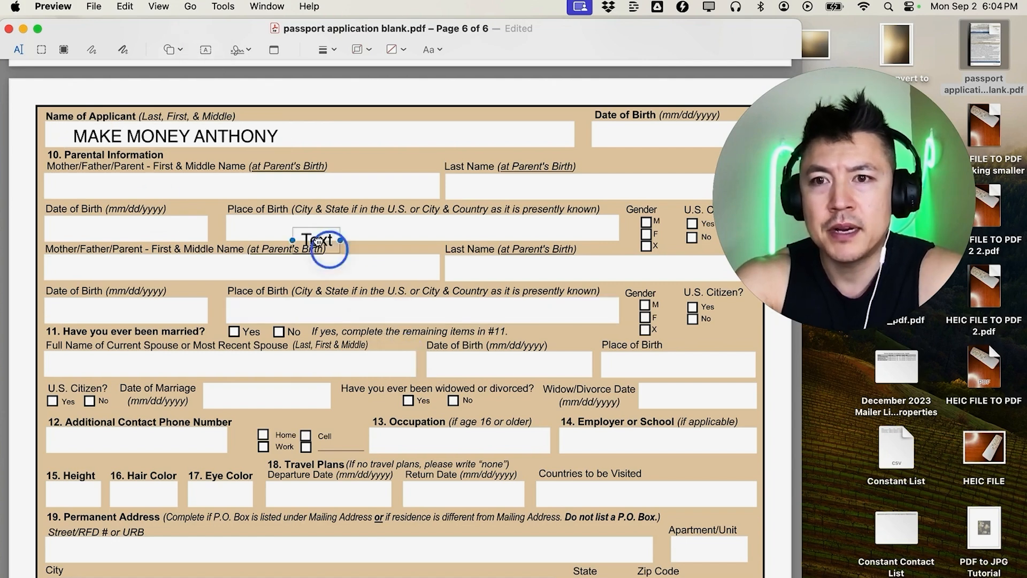
{"action": "left_click_drag", "start_coordinate": [317, 239], "coordinate": [133, 185]}
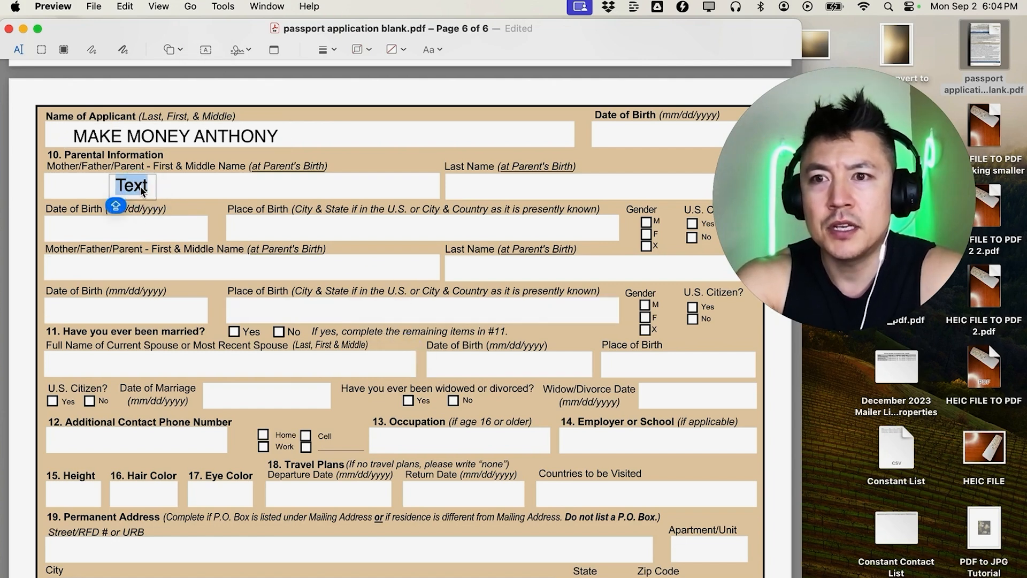
{"action": "type", "text": "MOTHER"}
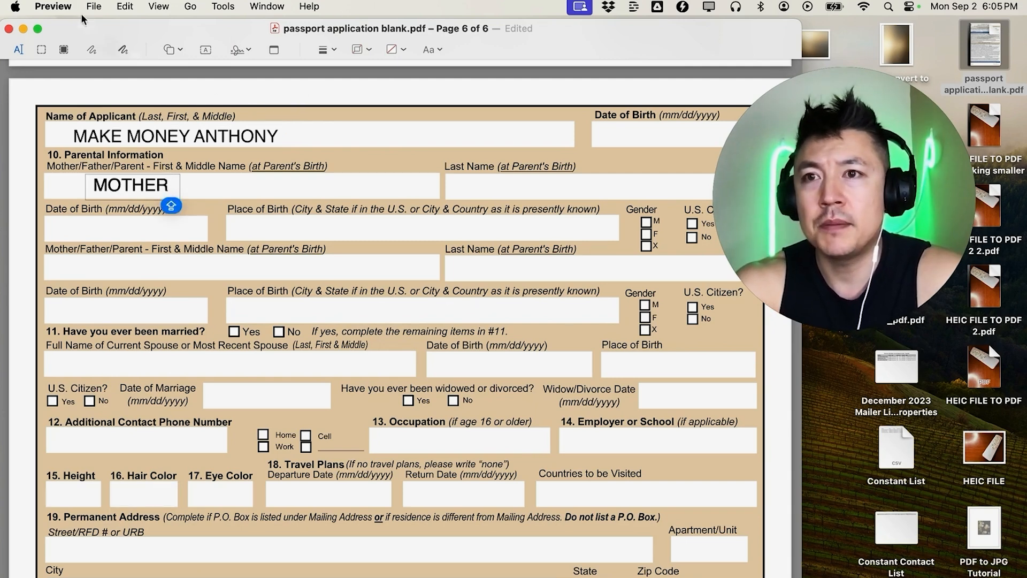
Step: Save the passport PDF with both text annotations
{"action": "left_click", "coordinate": [93, 6]}
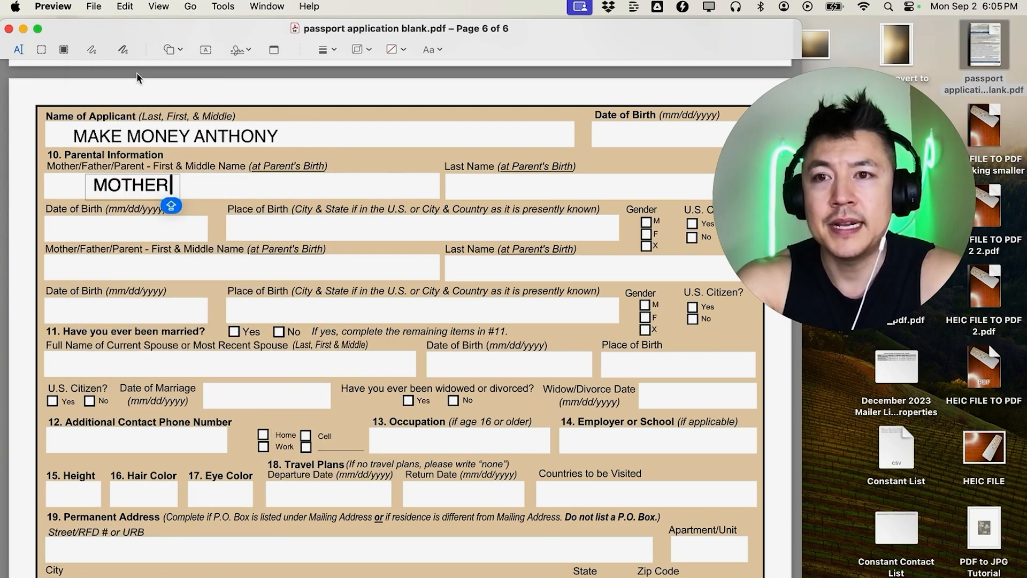
{"action": "mouse_move", "coordinate": [248, 104]}
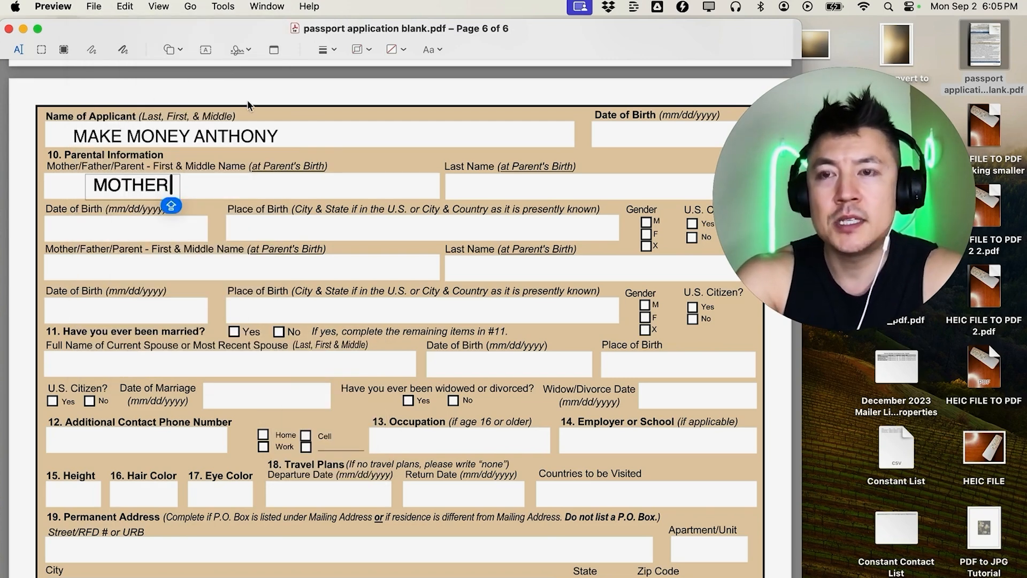